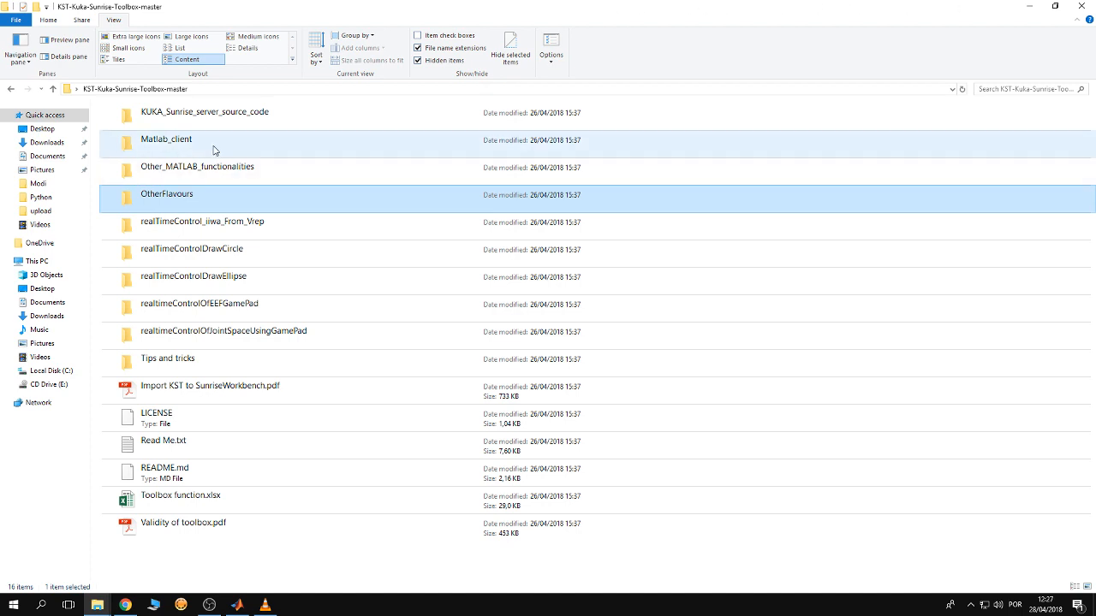
Browse past Matlab_client into Other_MATLAB_functionalities and highlight the Hand guiding function subfolder
click(166, 139)
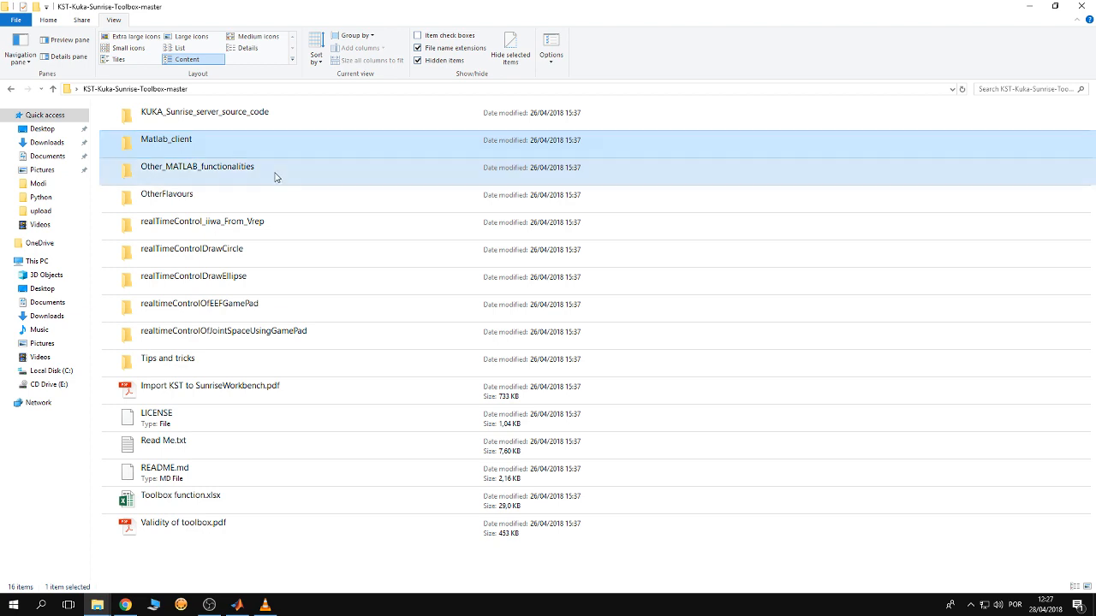
click(198, 166)
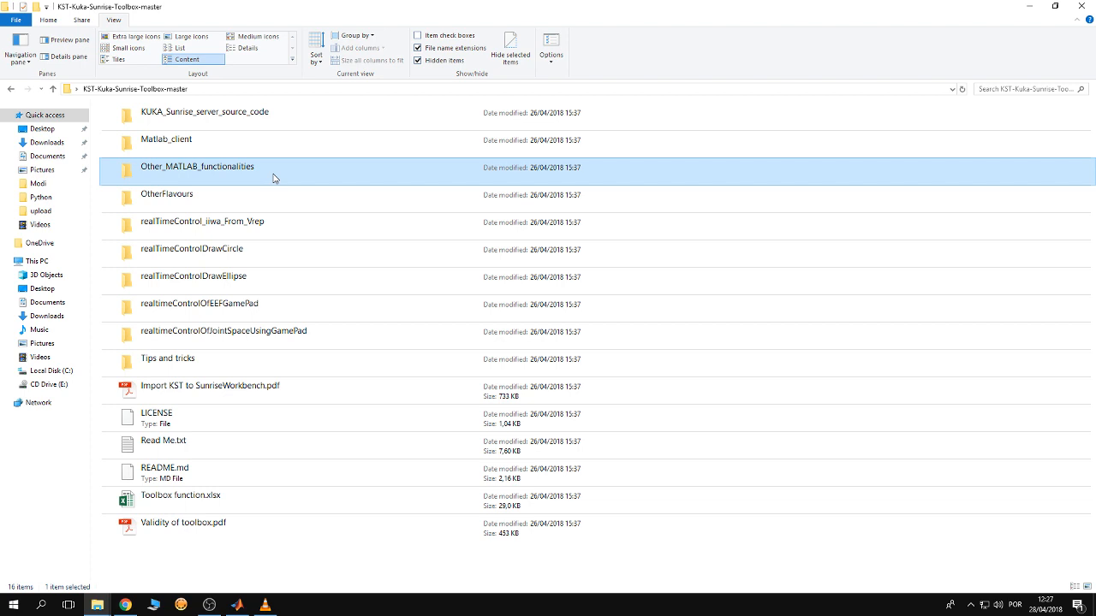
double_click(197, 166)
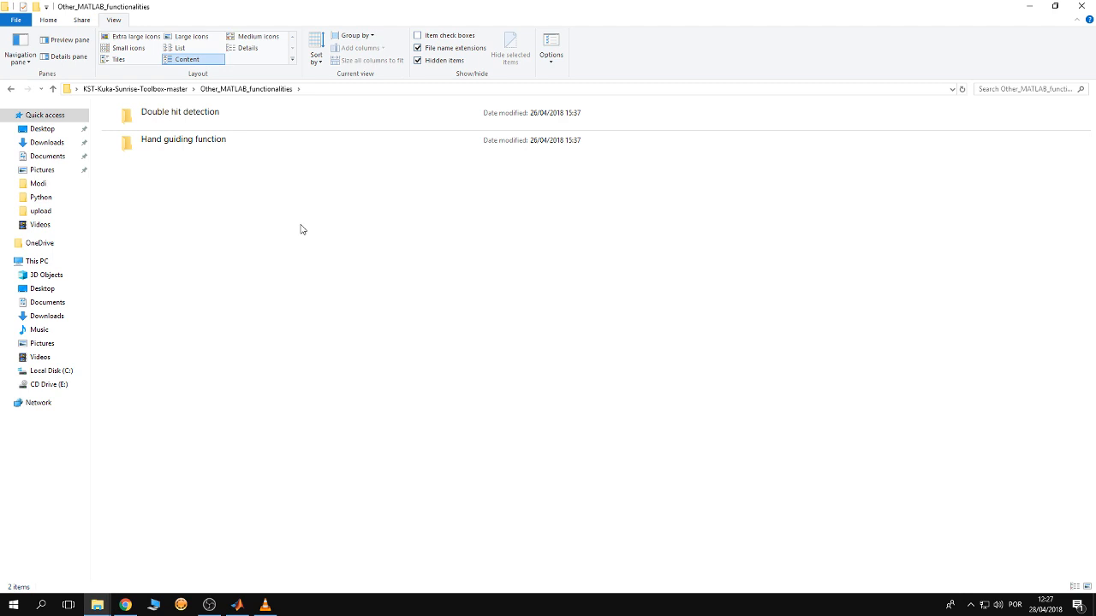
click(183, 141)
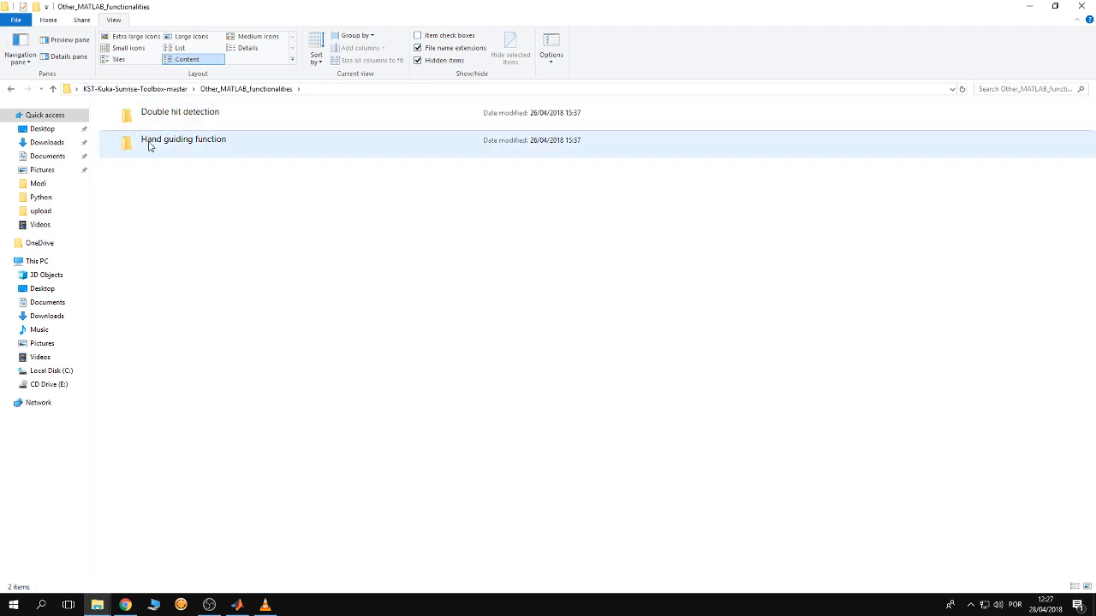
click(183, 140)
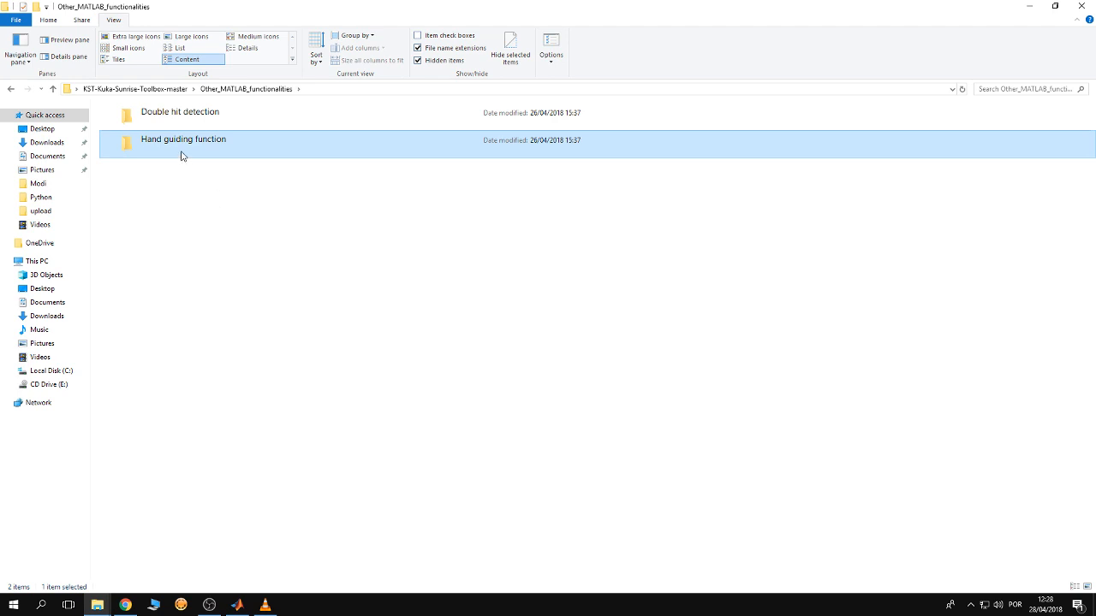
Look through Hand guiding function, highlighting kuka0_handGuidingExample.m and kuka0_preciseHandGuidingExample.m
double_click(183, 140)
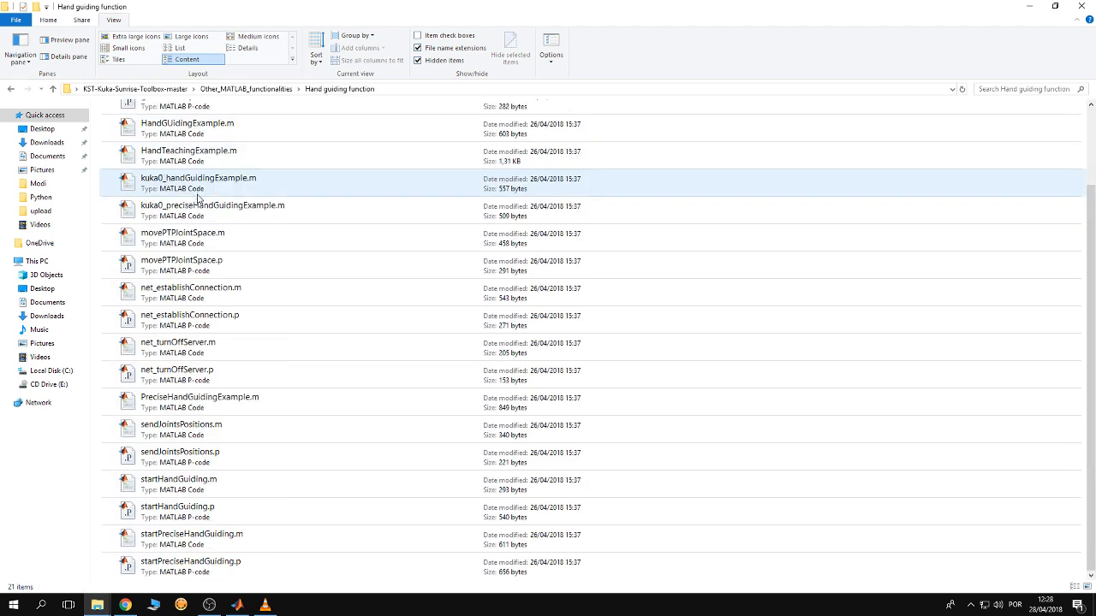
mouse_move(219, 195)
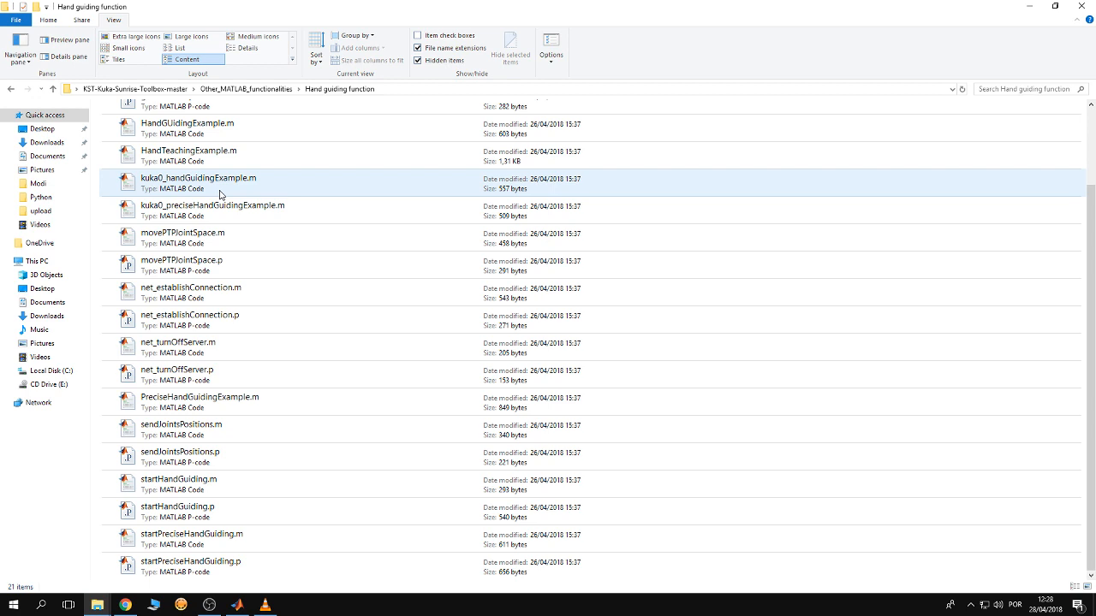
click(199, 178)
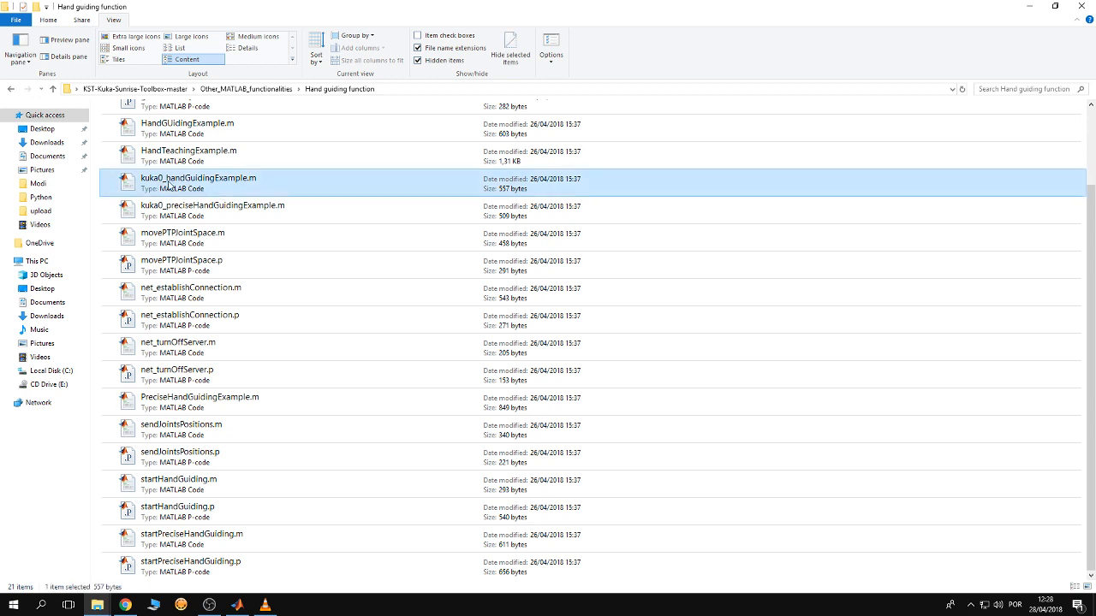
mouse_move(278, 185)
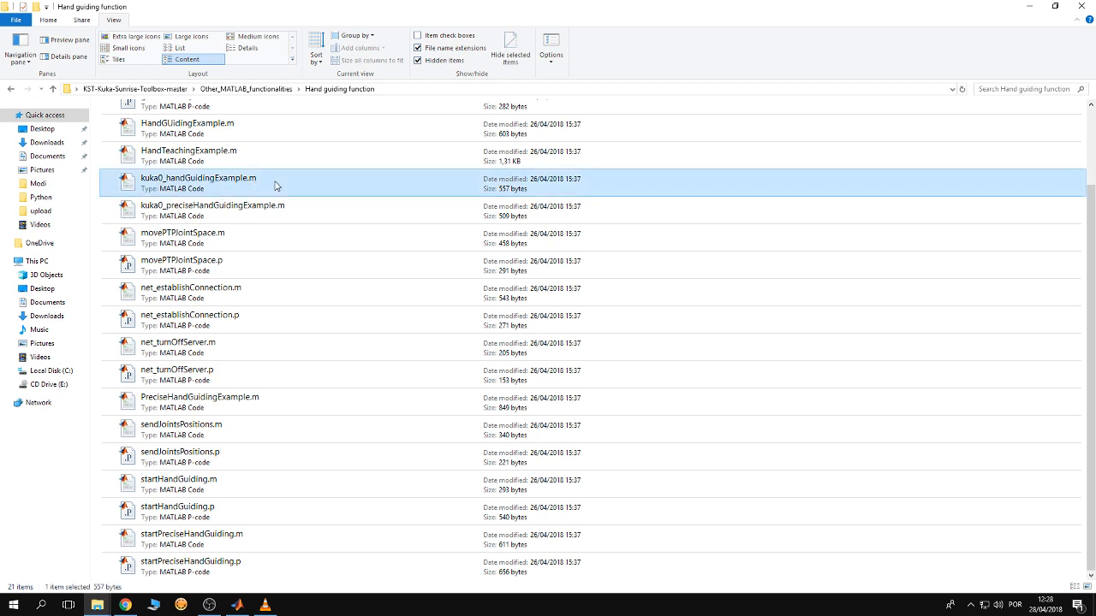
mouse_move(243, 187)
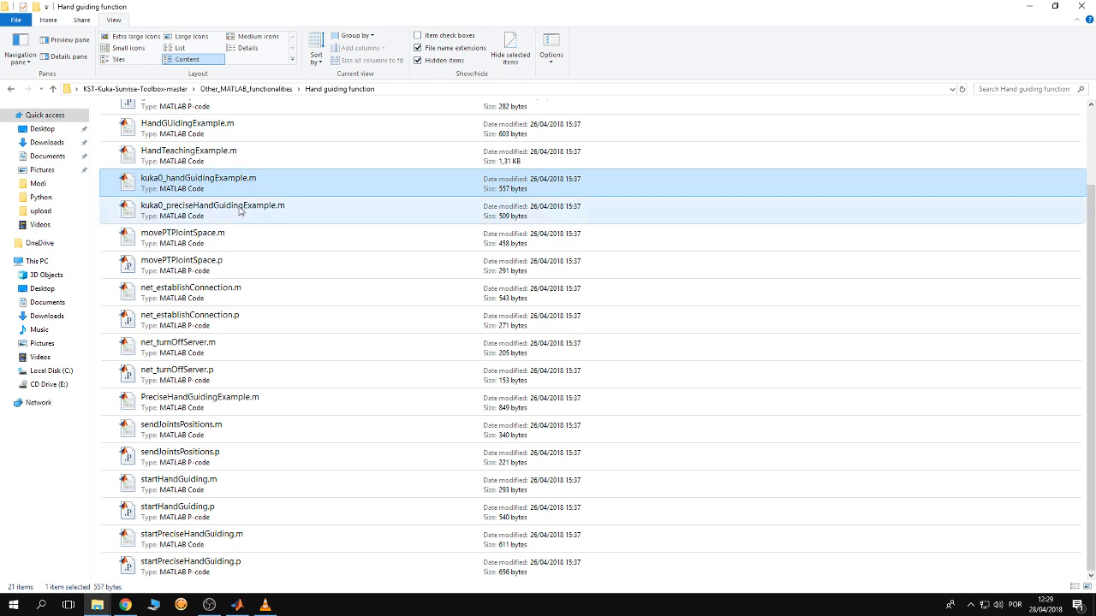
click(213, 205)
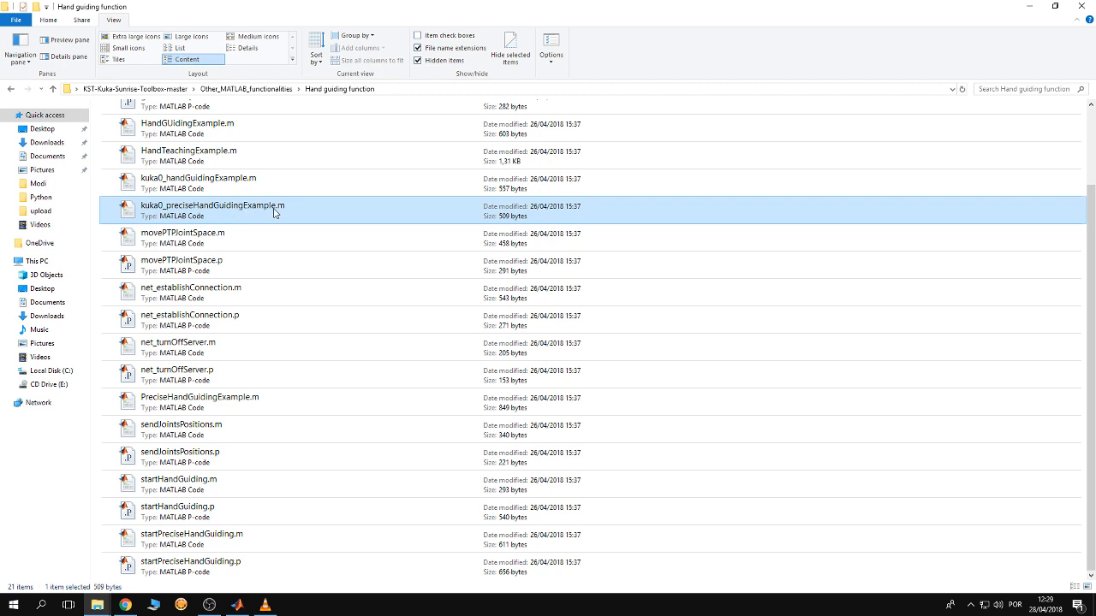
mouse_move(286, 211)
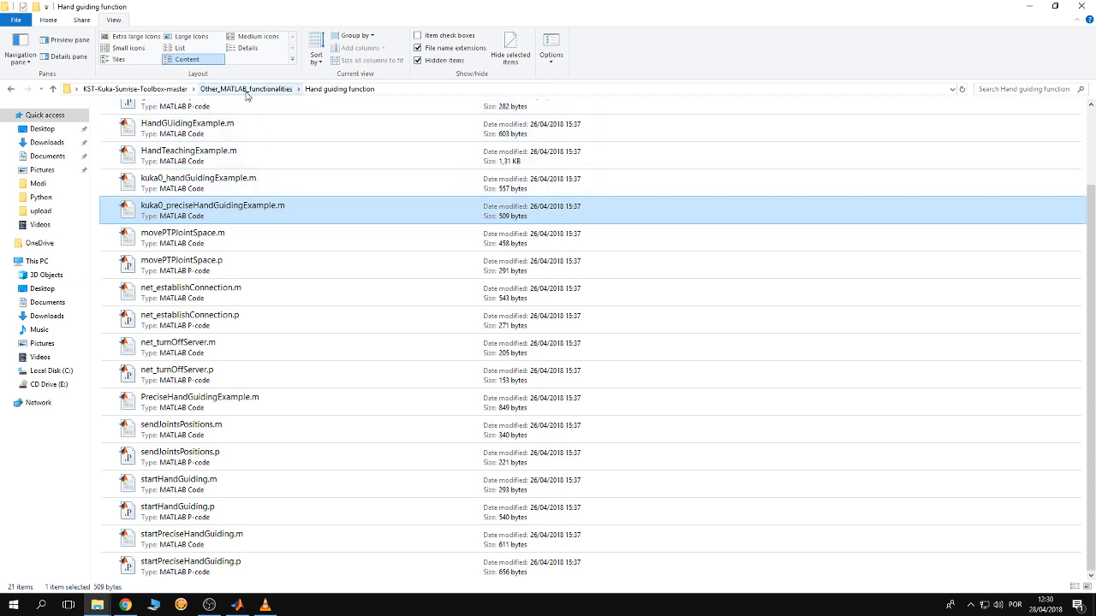
Return up one level to Other_MATLAB_functionalities via the address breadcrumb
click(247, 89)
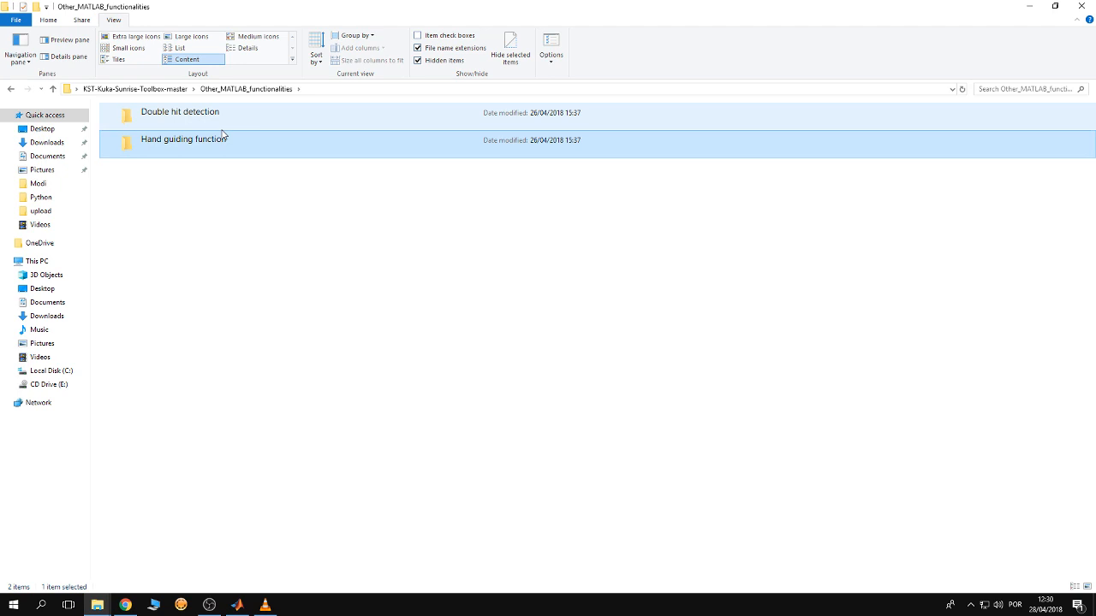
Browse into Double hit detection and highlight DoubleTouchDetectionExample.m
click(179, 113)
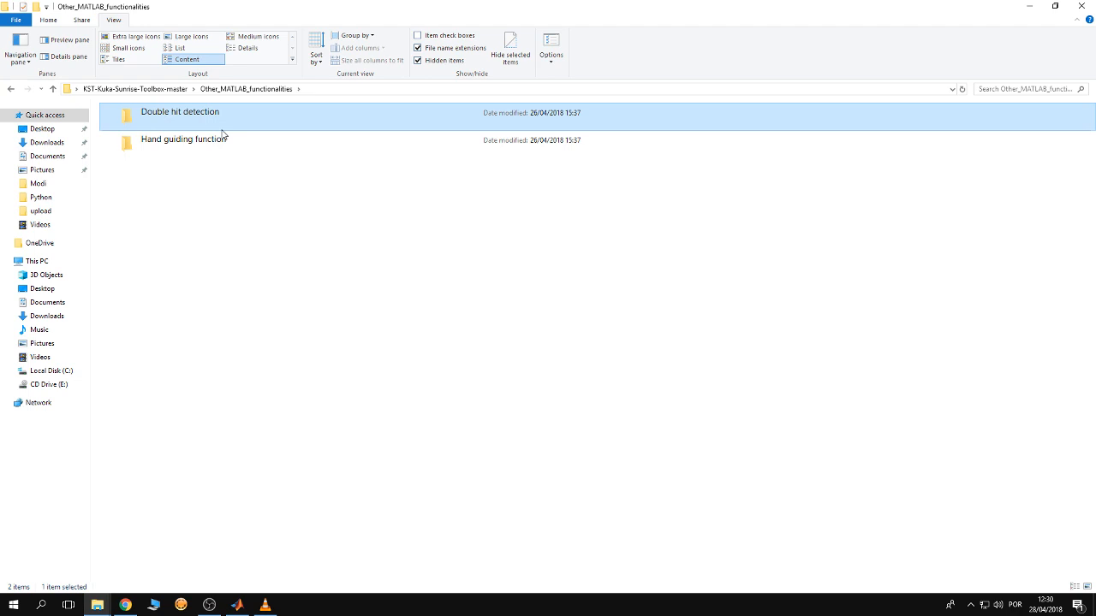
double_click(180, 113)
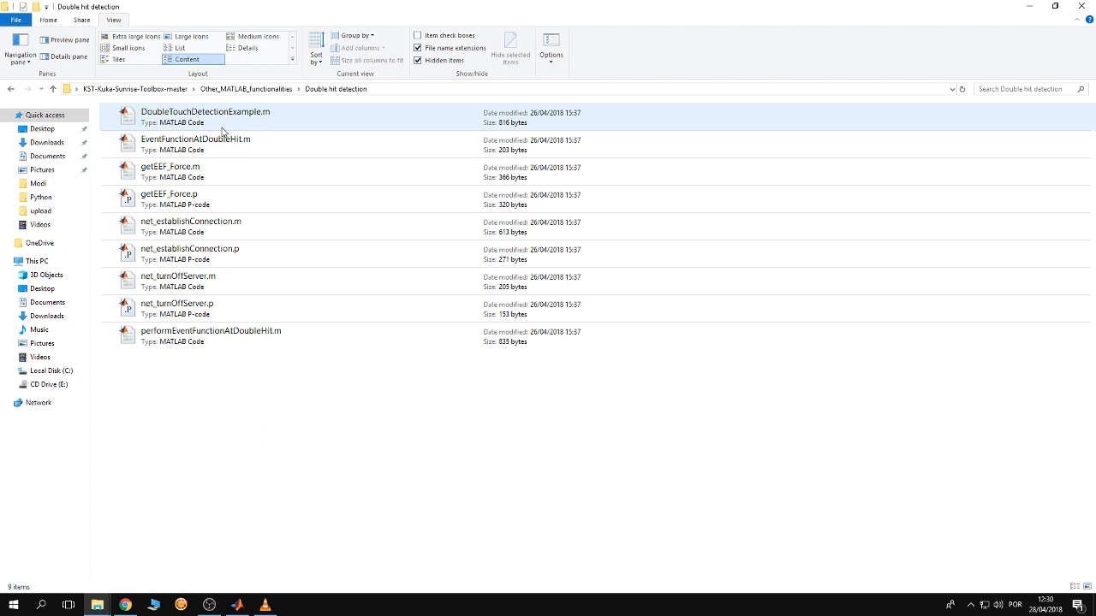
mouse_move(147, 134)
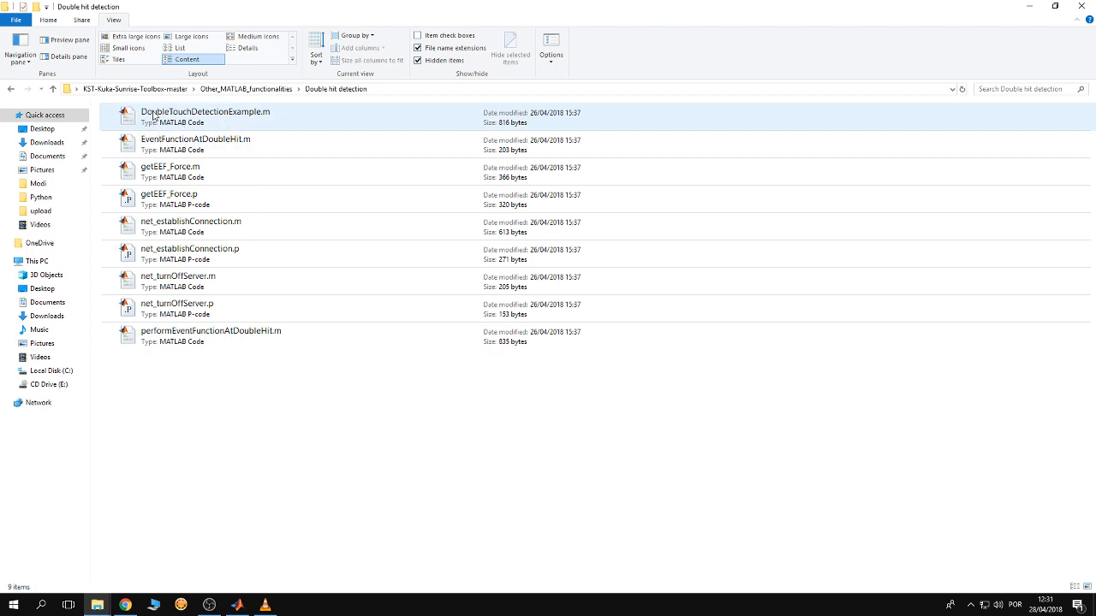
mouse_move(231, 118)
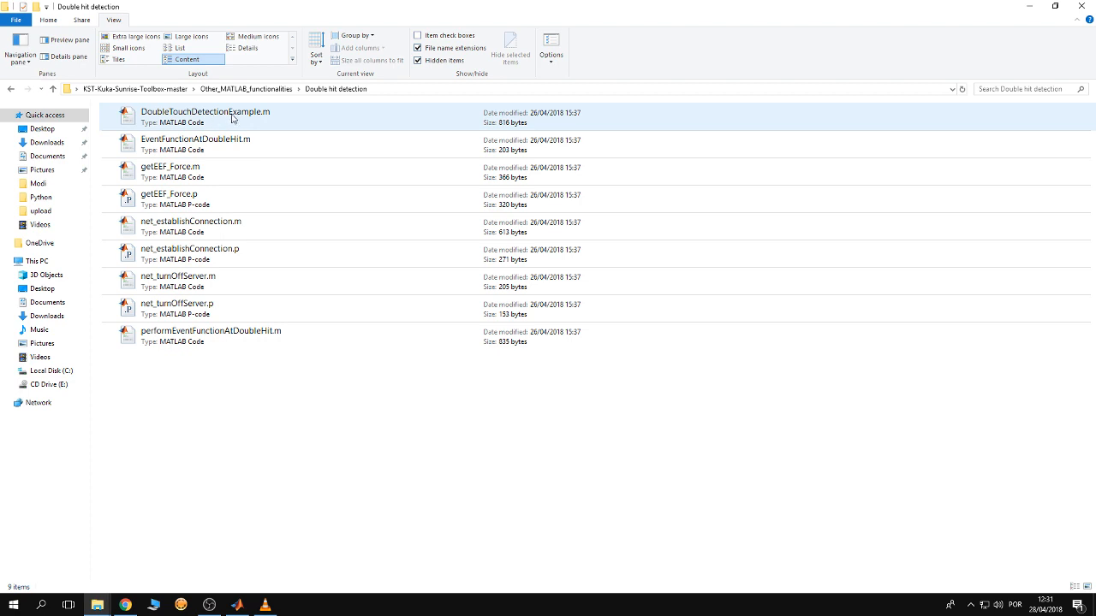
click(170, 199)
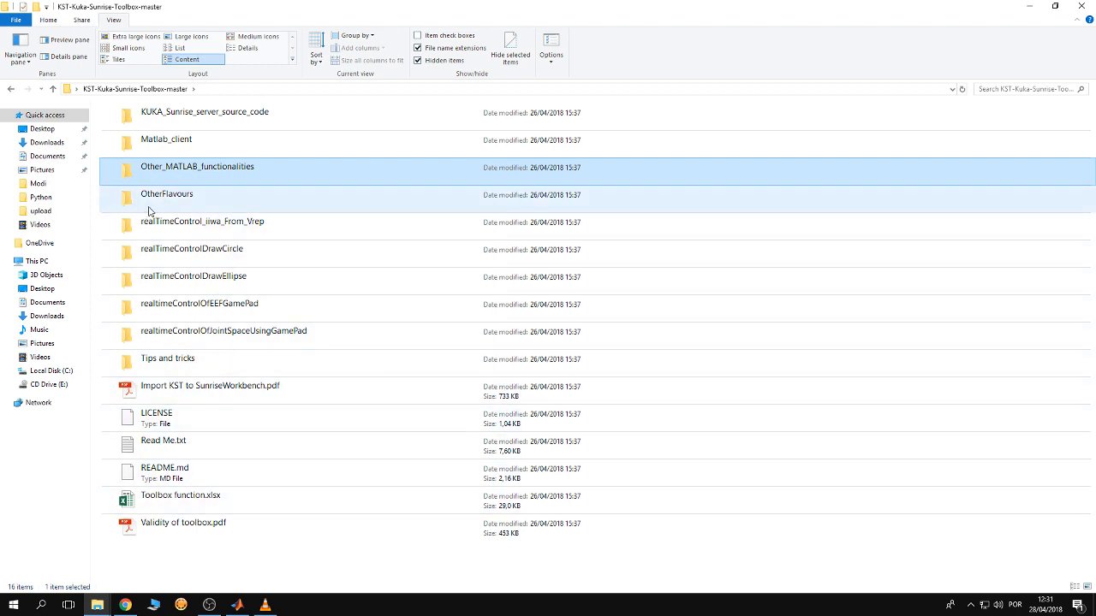
click(168, 195)
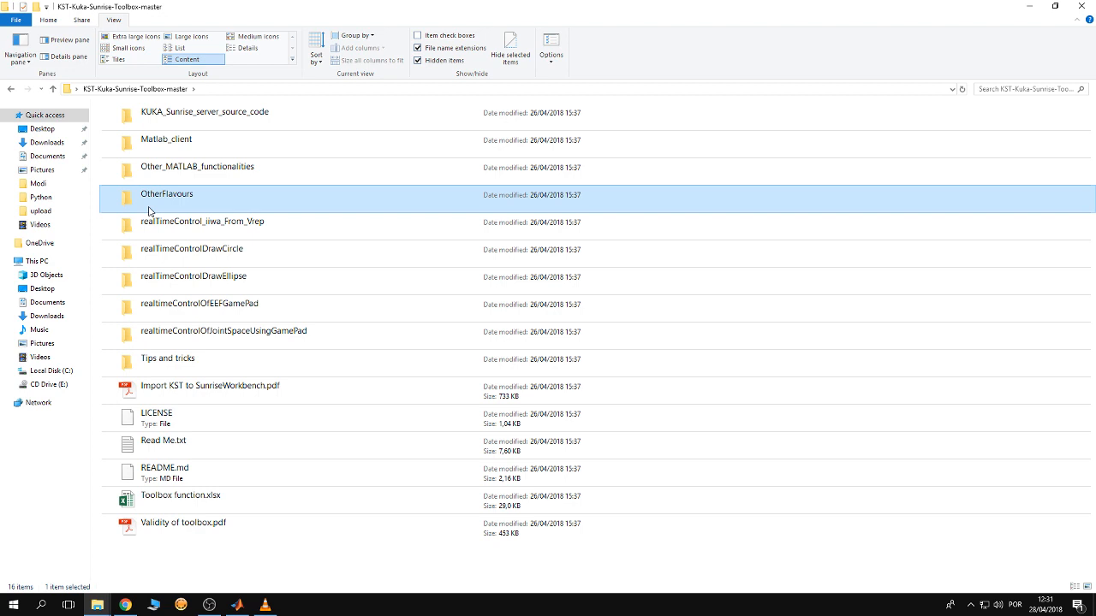
mouse_move(202, 223)
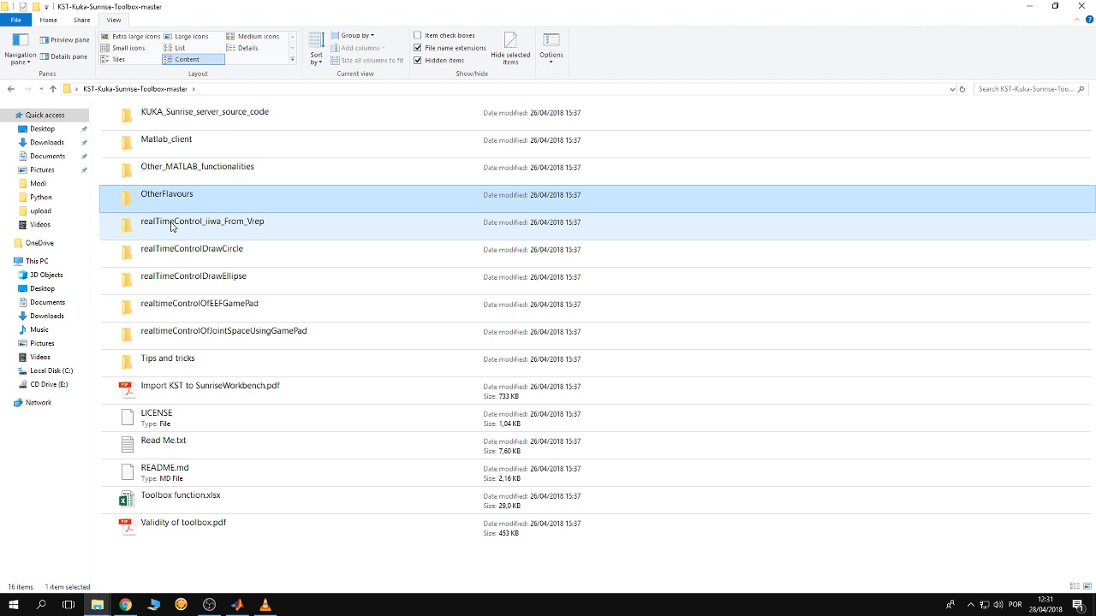